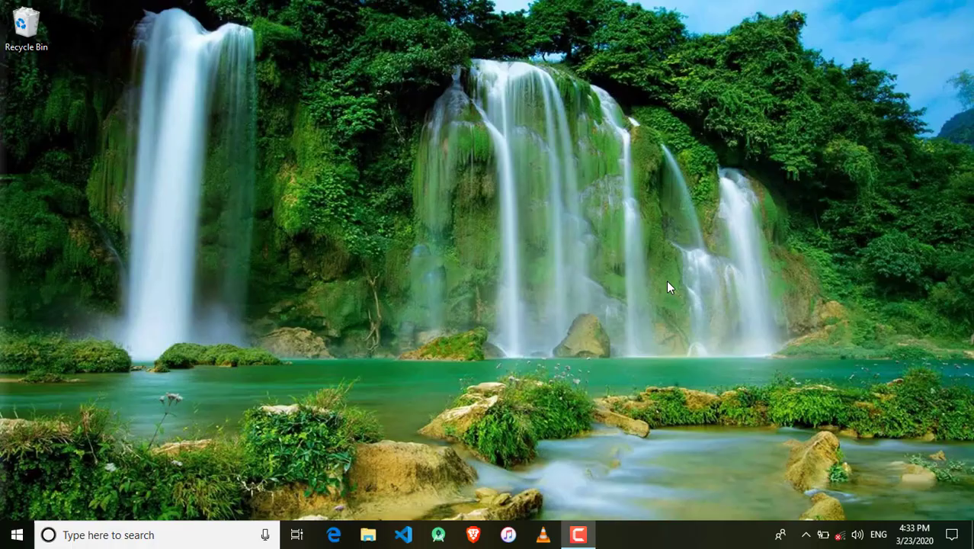
mouse_move(737, 364)
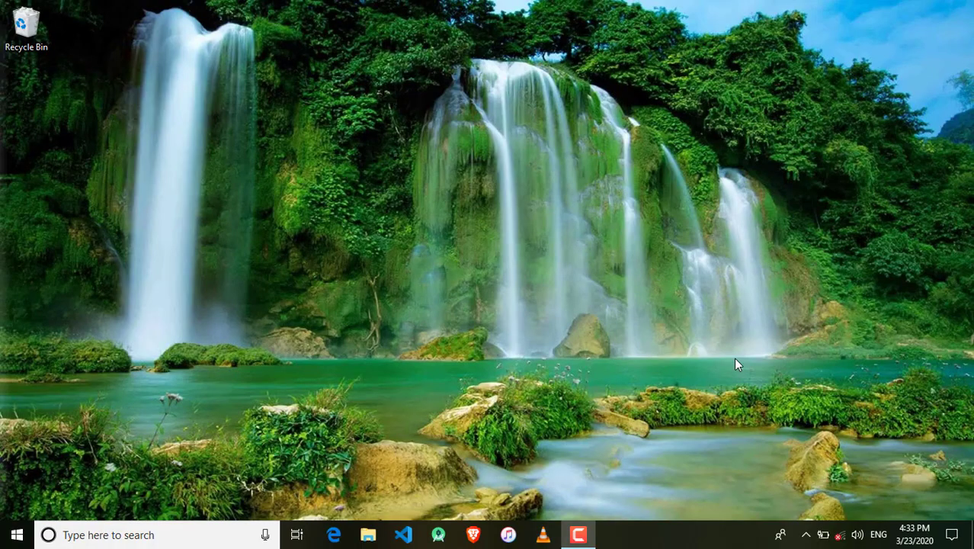
mouse_move(669, 404)
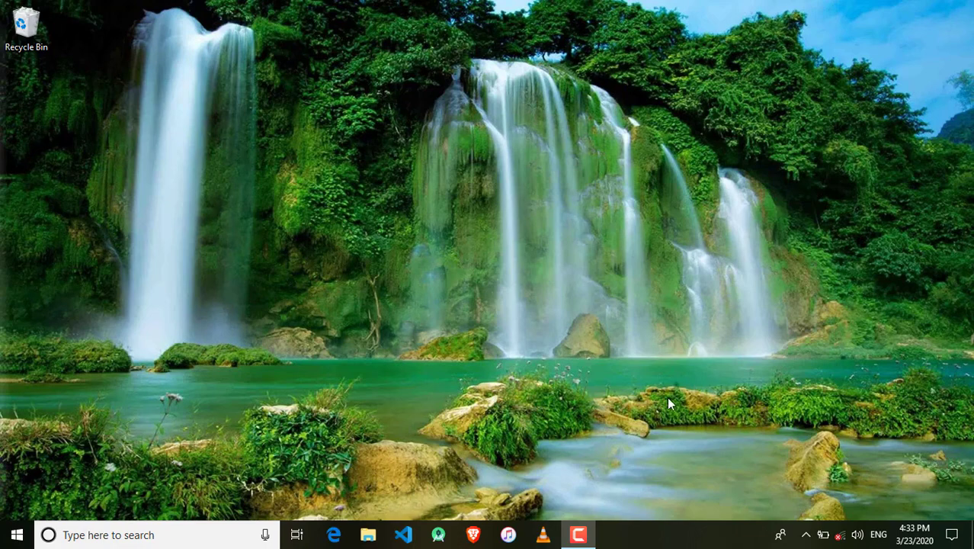
mouse_move(659, 399)
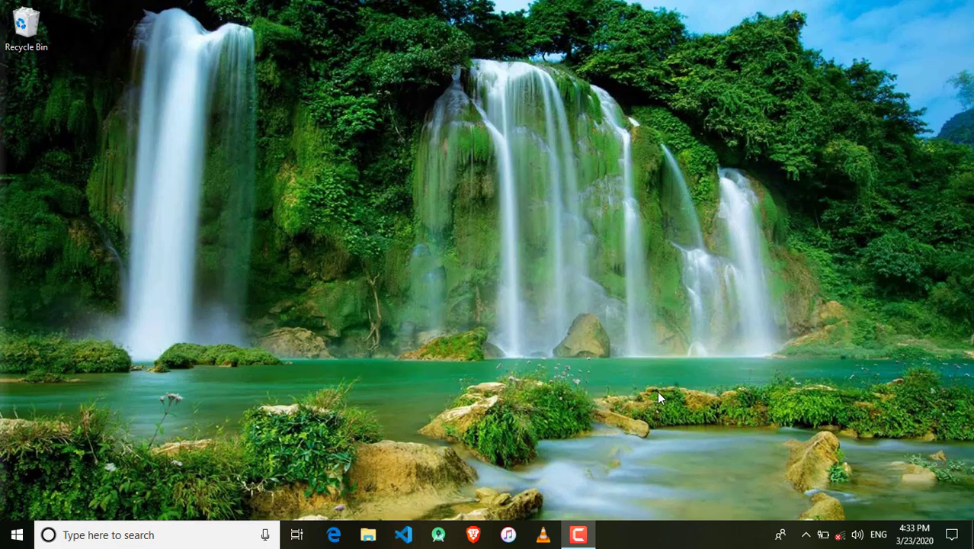
mouse_move(646, 390)
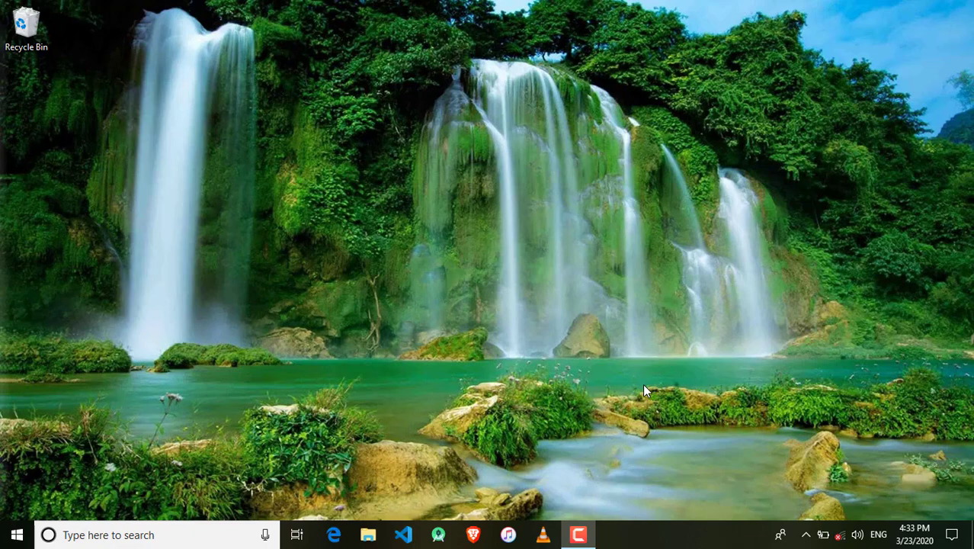
mouse_move(631, 390)
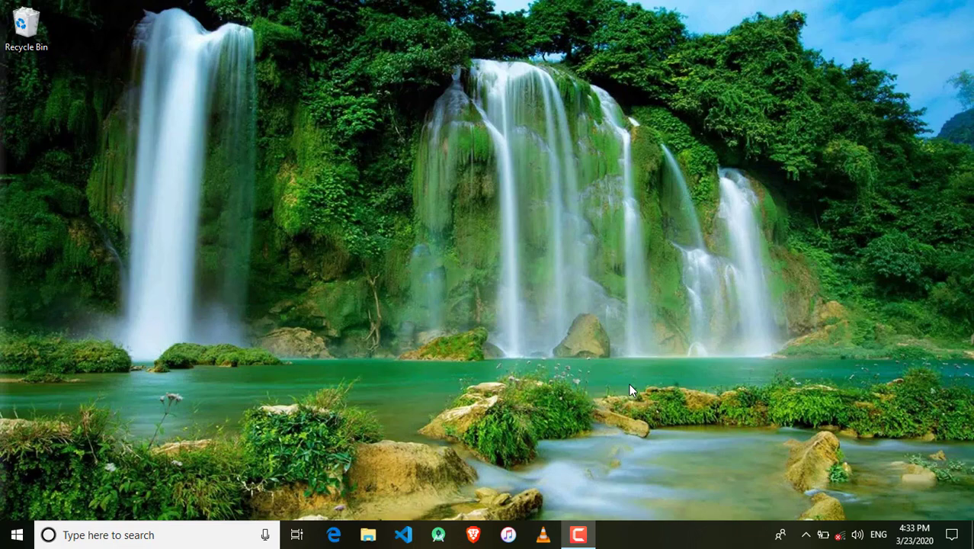
mouse_move(617, 390)
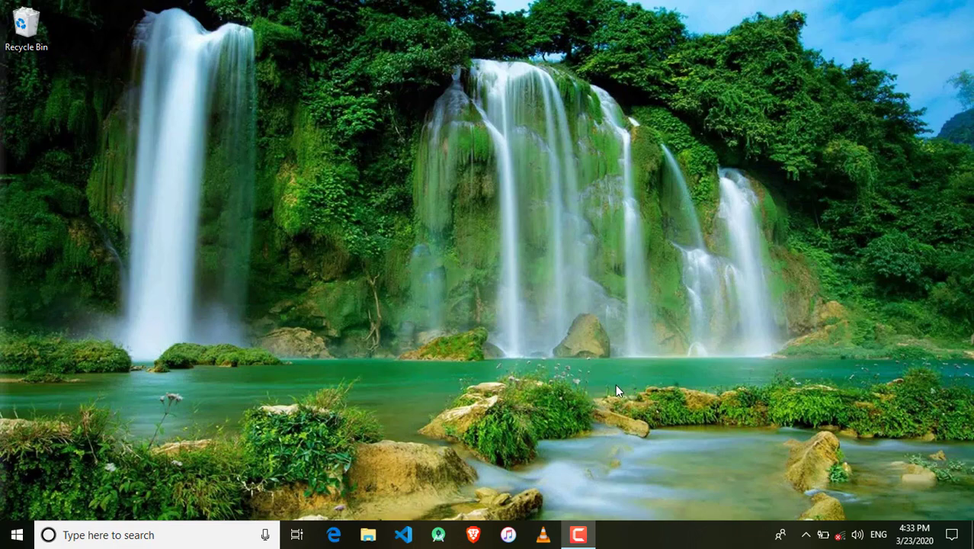
mouse_move(619, 408)
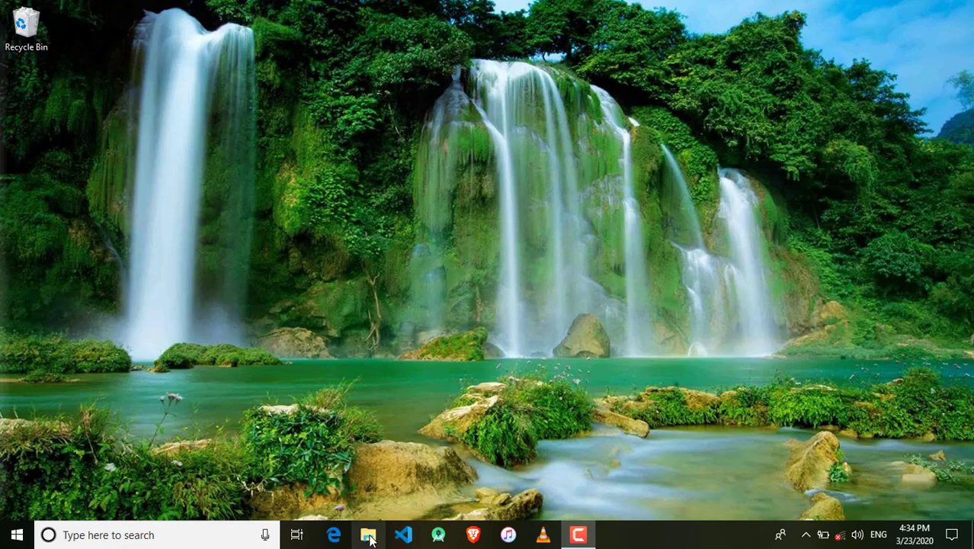
mouse_move(368, 534)
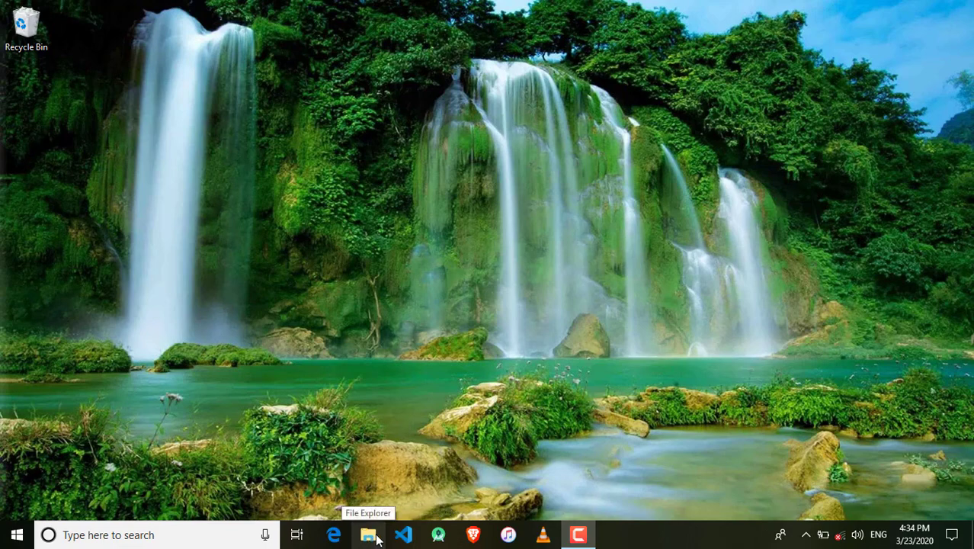
Browse to C:\xampp\htdocs\projects\wfms in File Explorer and select its address path.
click(368, 534)
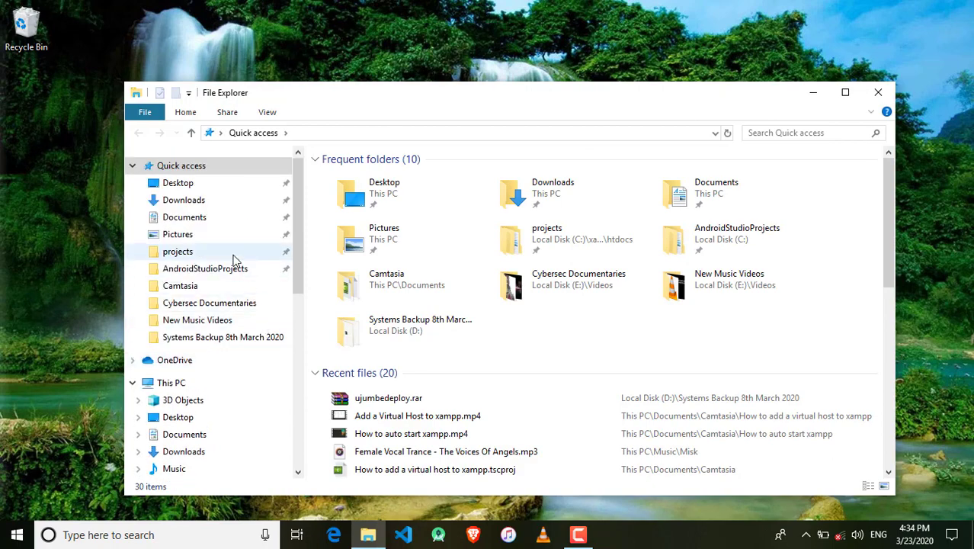
double_click(177, 251)
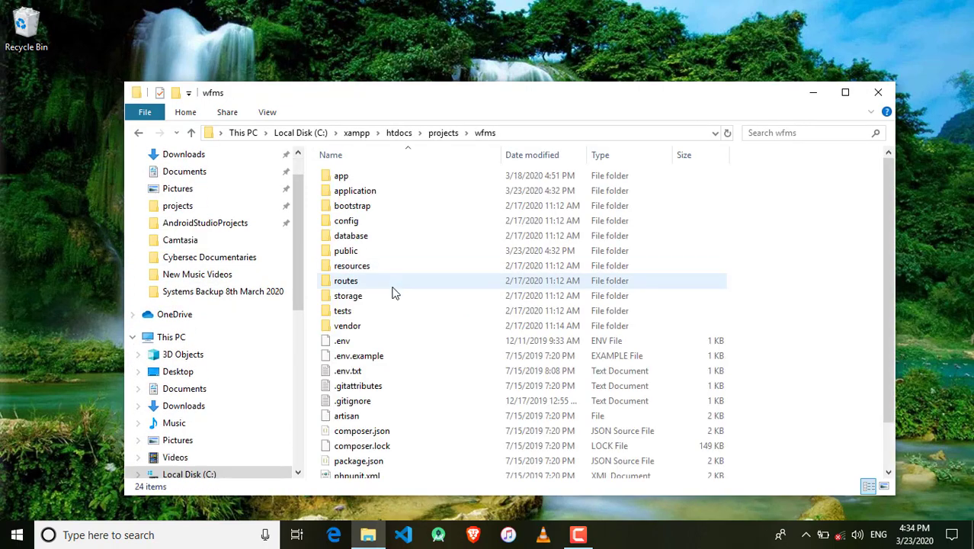
scroll(down, 3)
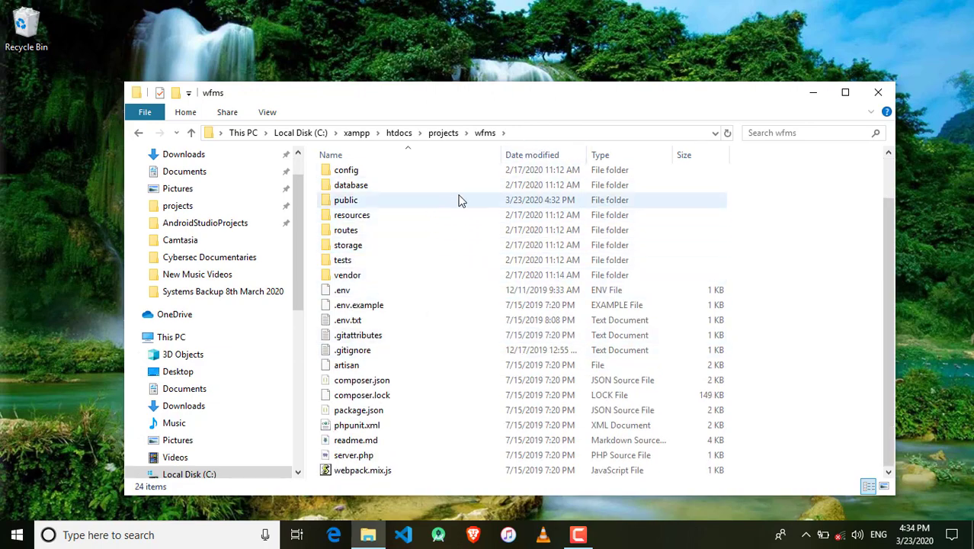
click(458, 132)
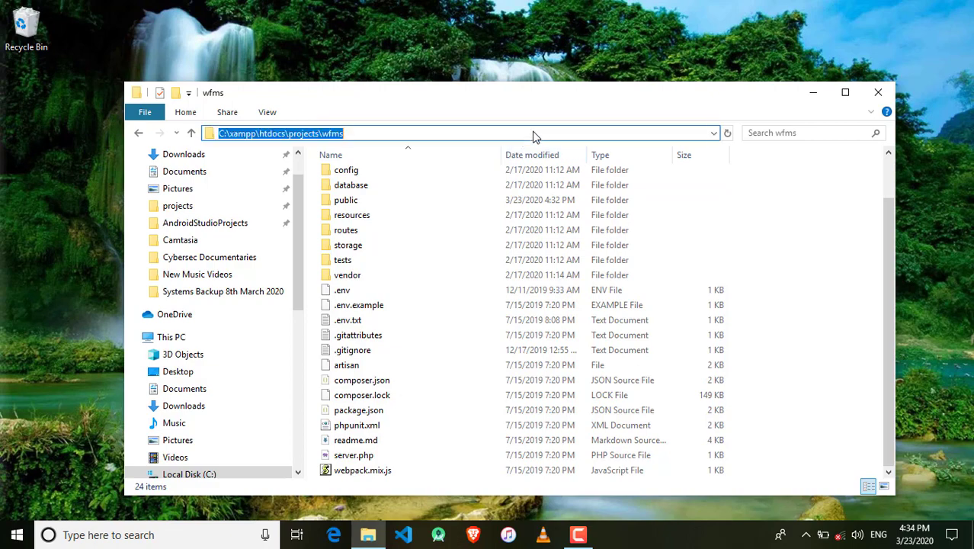
Launch cmd from the wfms folder and run php artisan serve.
text(cmd)
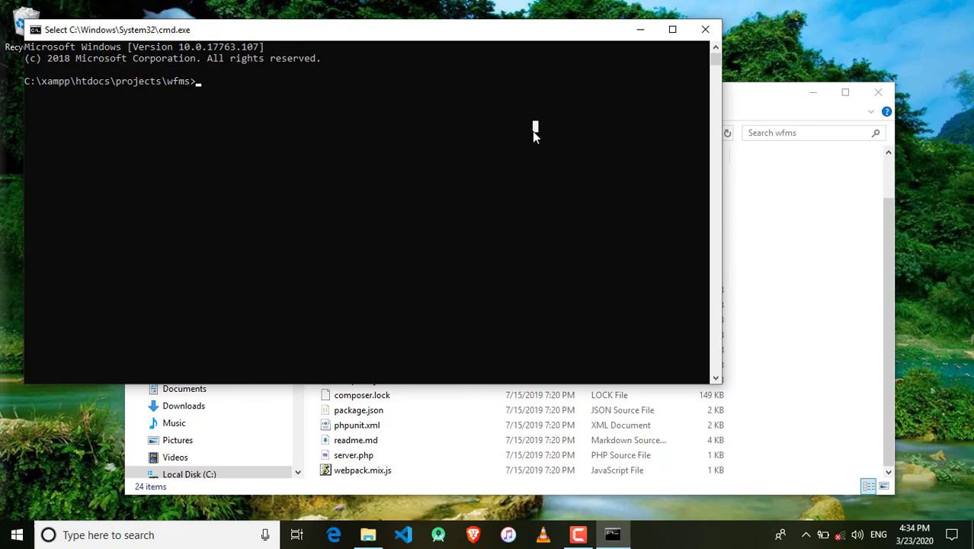
mouse_move(534, 146)
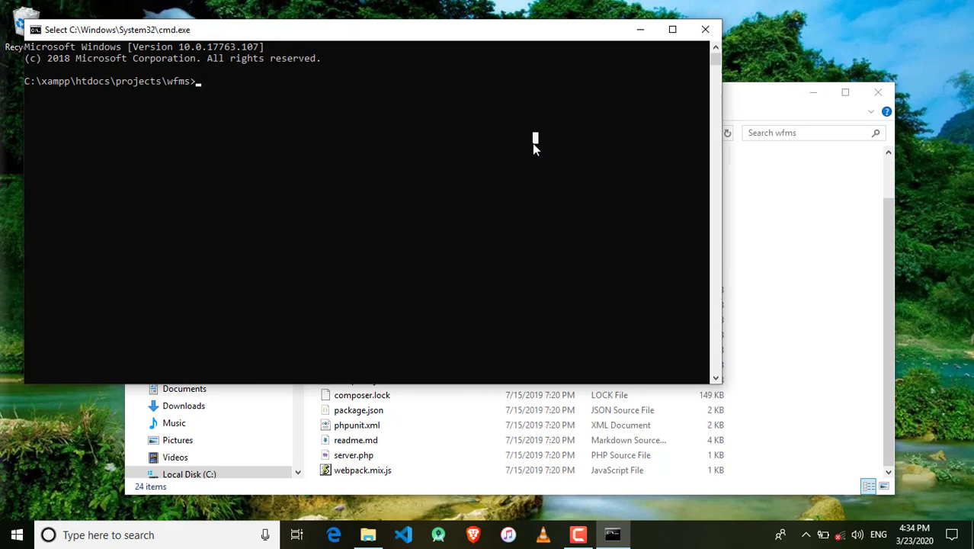
text(php artisan serve)
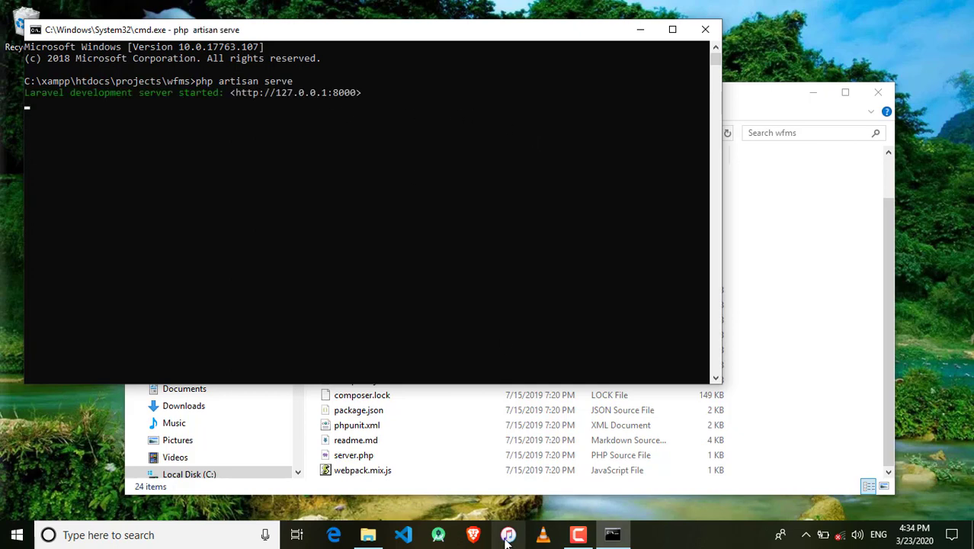
mouse_move(474, 534)
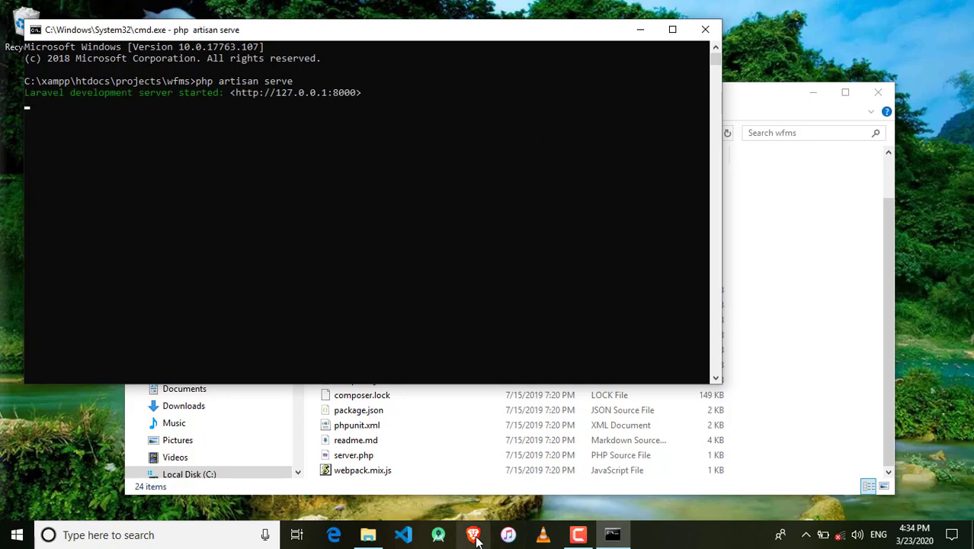
View the WFMS Login Form at localhost:8000/login in Brave, then close the server's cmd window.
click(473, 534)
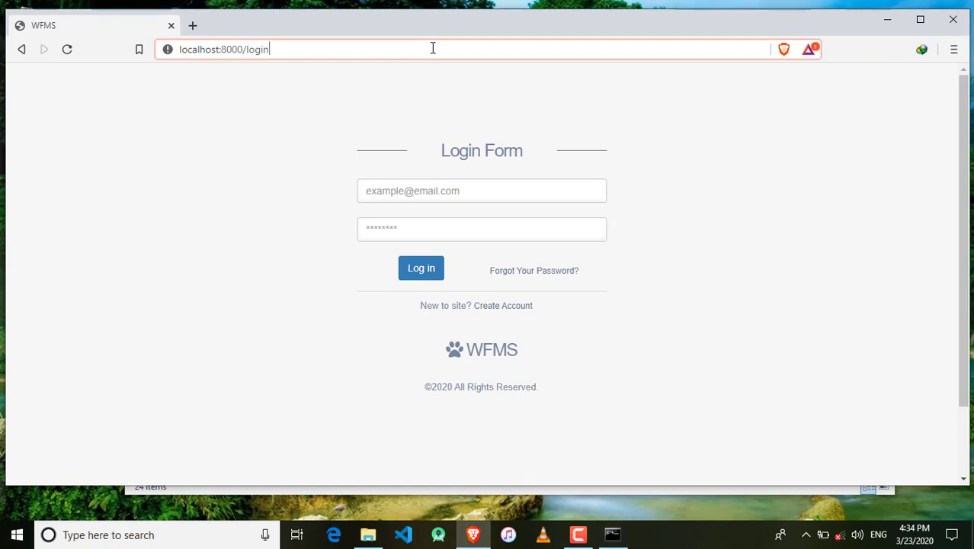
click(481, 190)
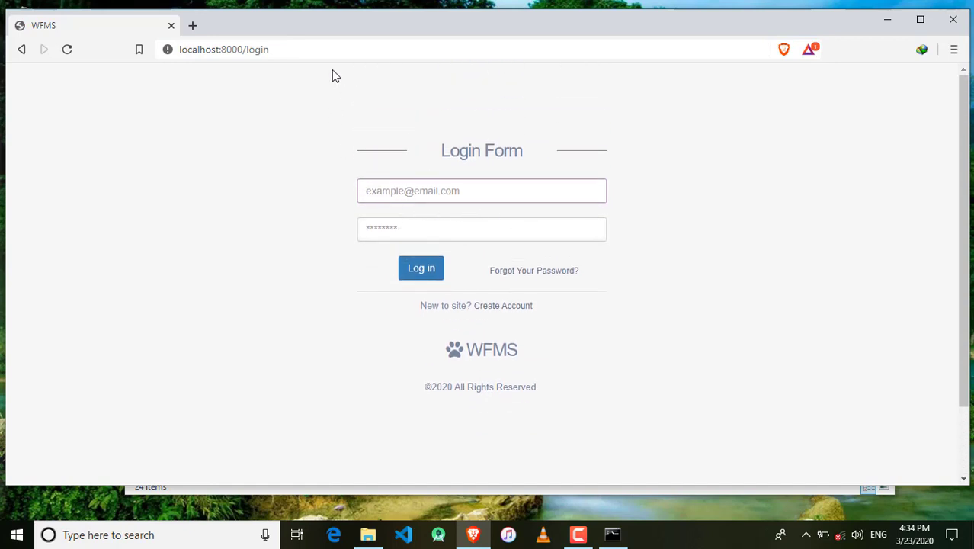
click(338, 49)
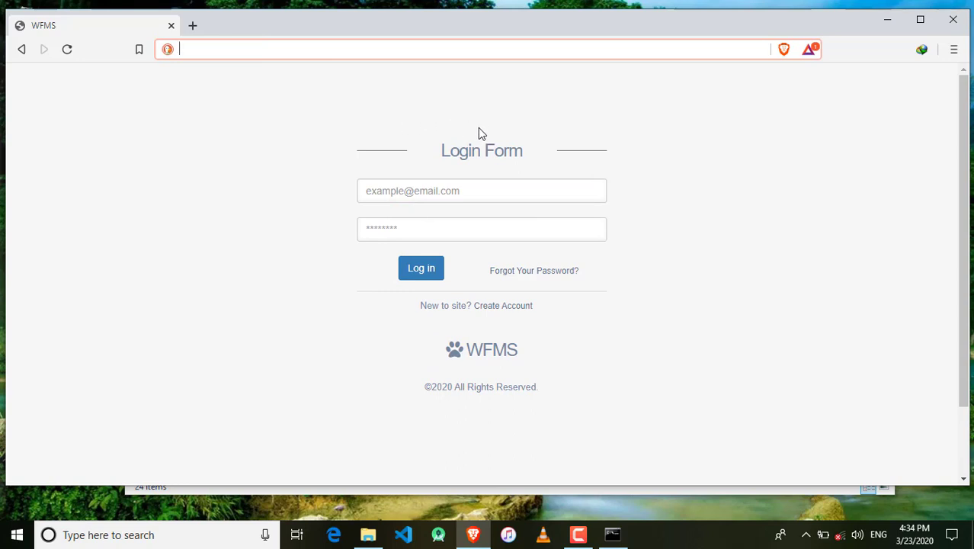
mouse_move(692, 85)
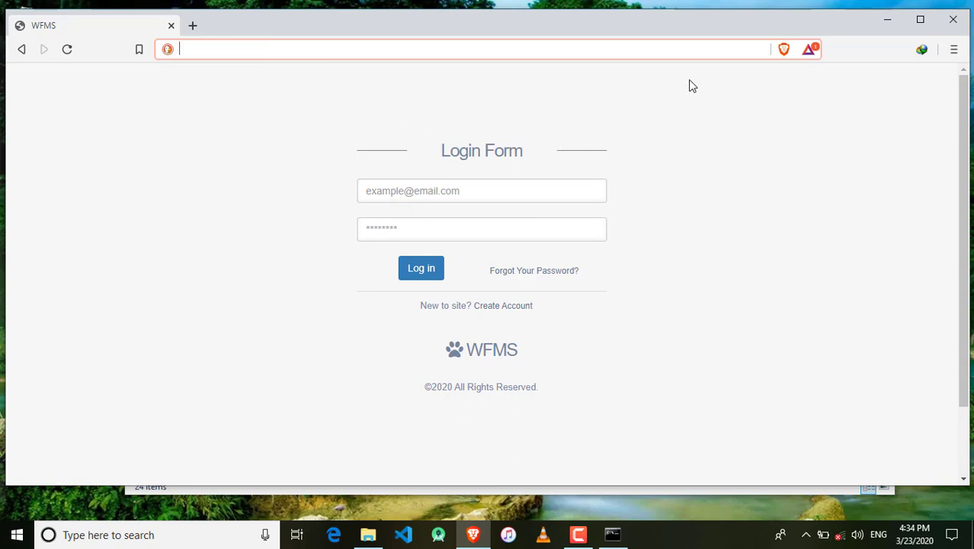
mouse_move(726, 81)
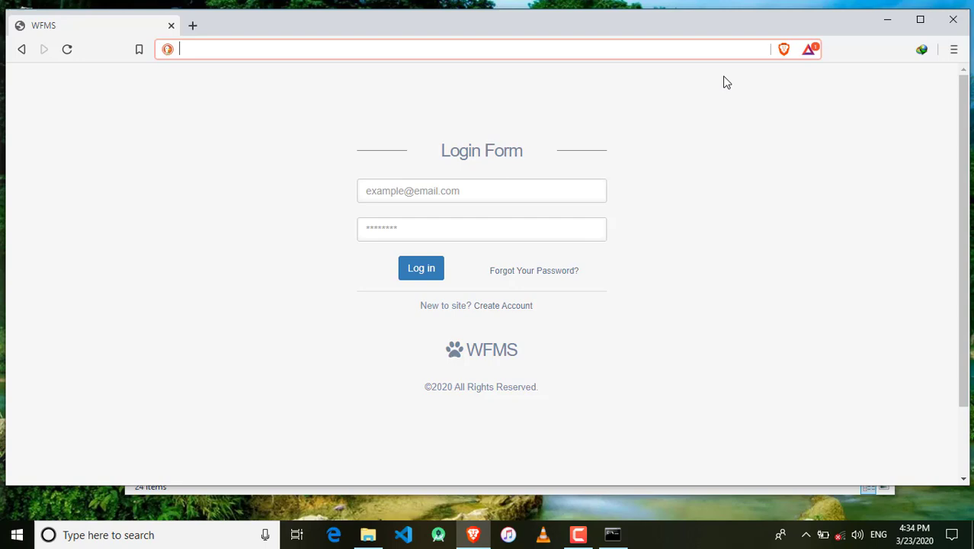
mouse_move(953, 19)
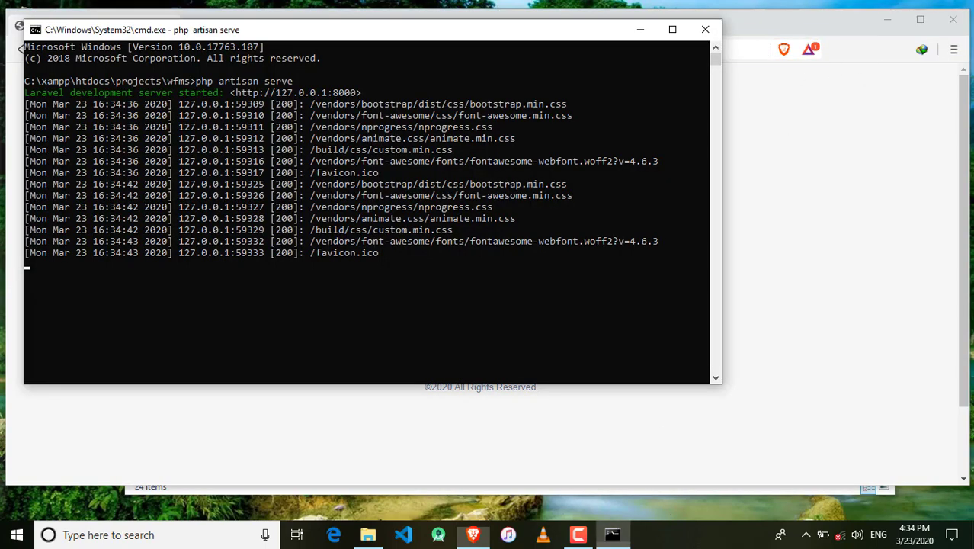
mouse_move(704, 29)
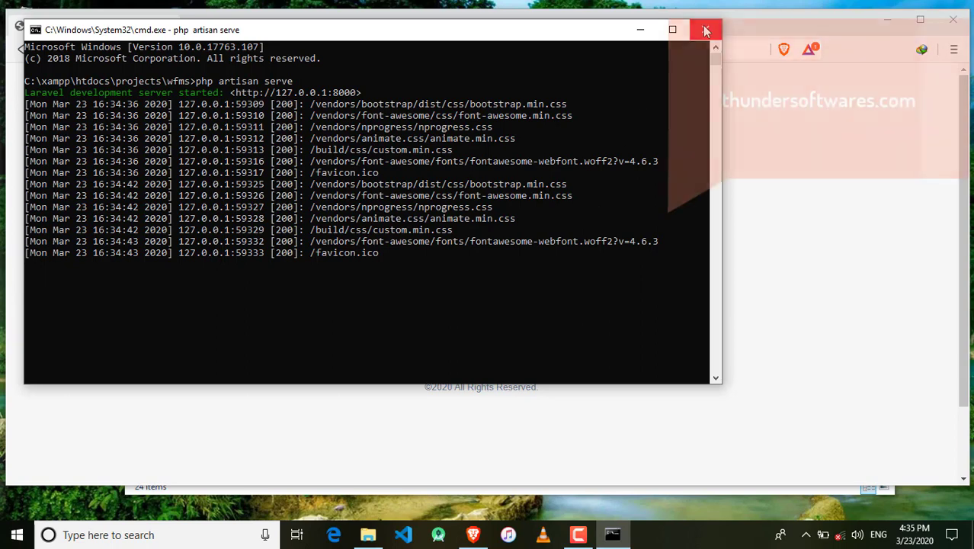
click(705, 29)
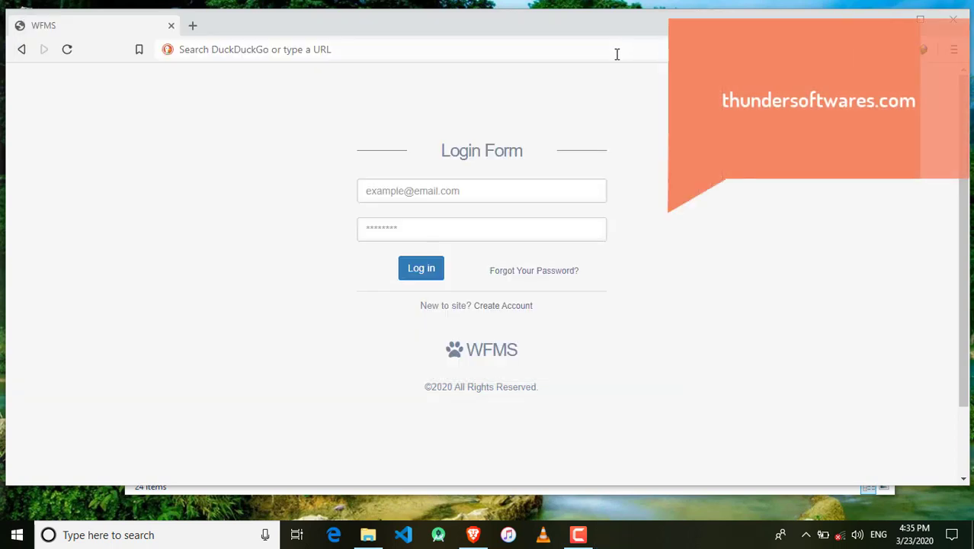
click(411, 50)
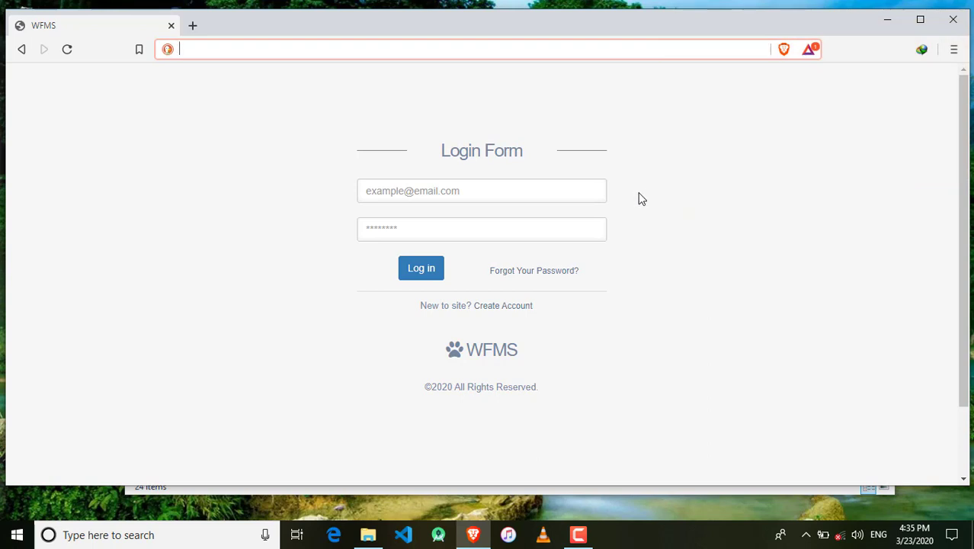
mouse_move(953, 20)
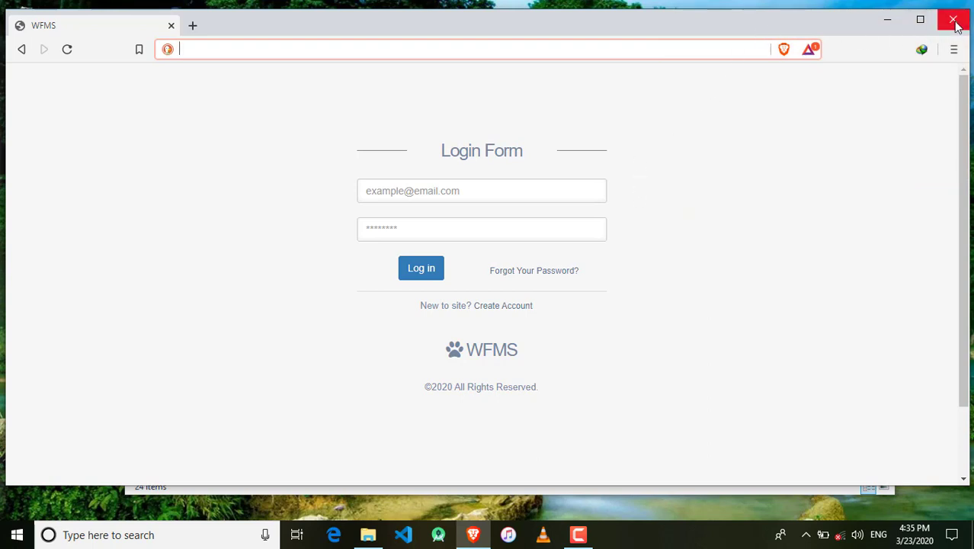
mouse_move(953, 20)
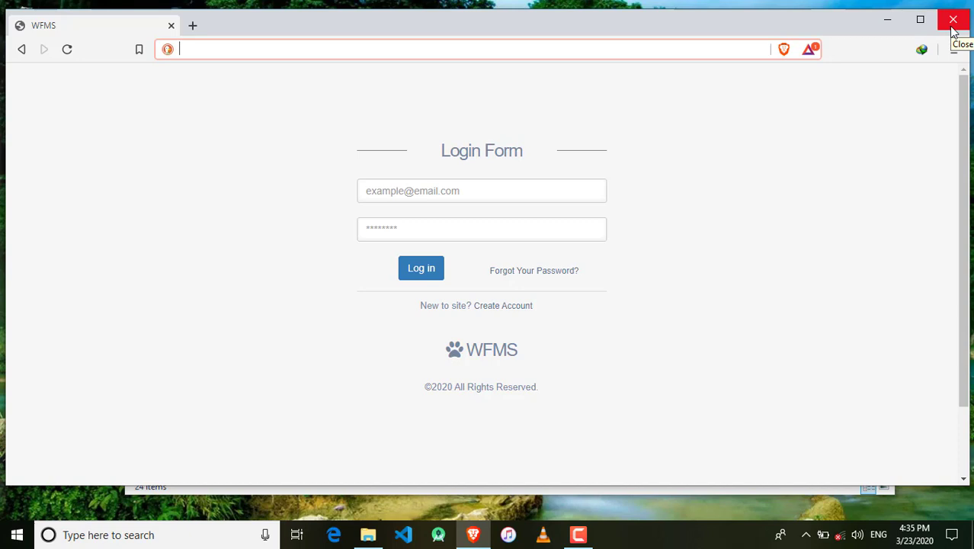
mouse_move(468, 534)
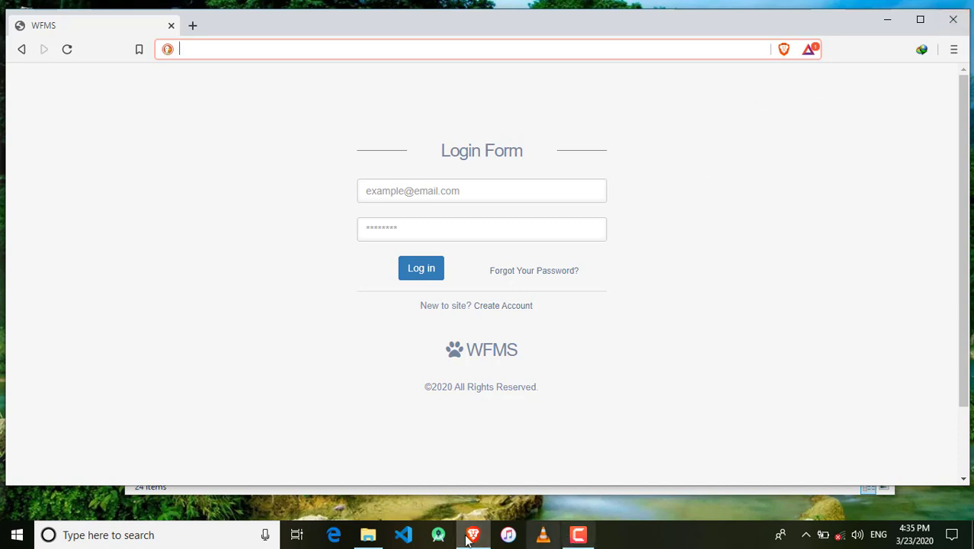
Return to the wfms folder and set up the 'application' folder.
click(368, 534)
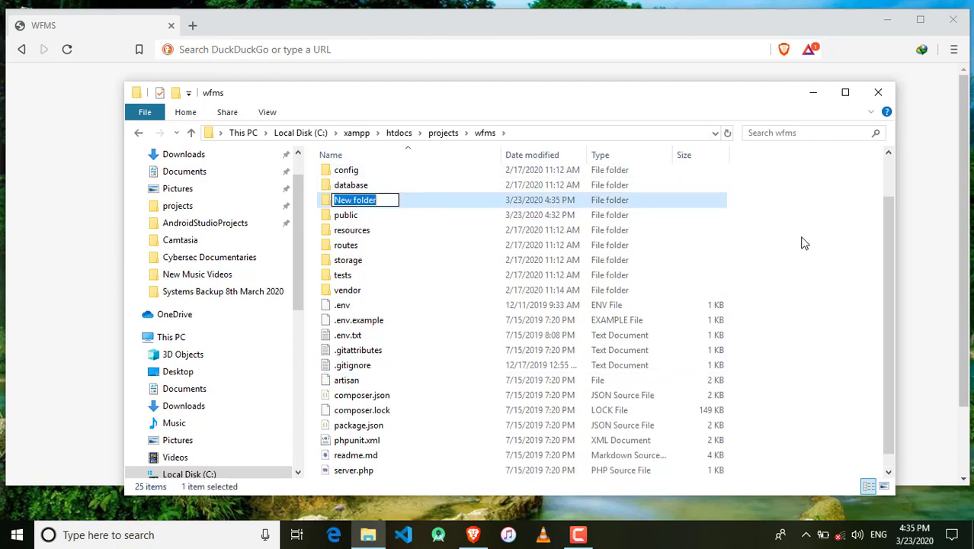
text(appli)
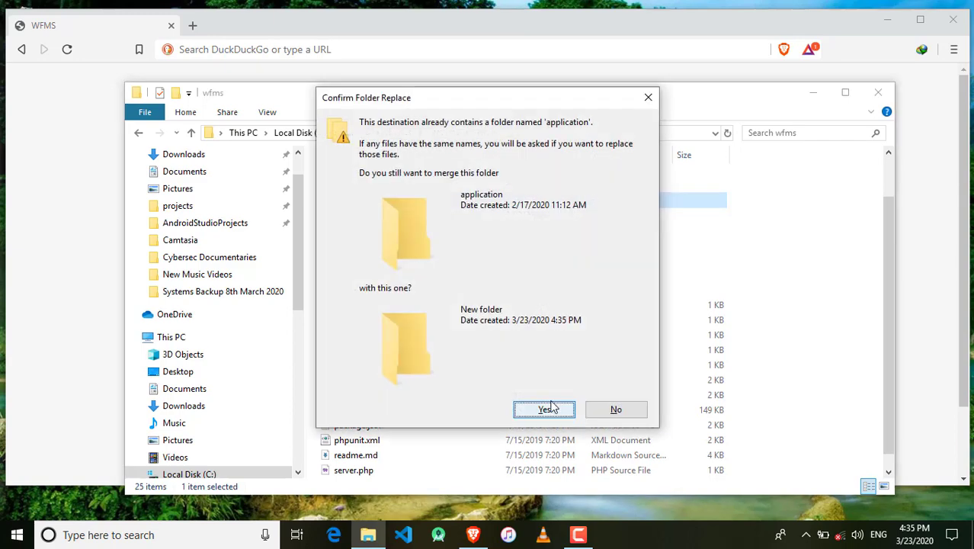
mouse_move(638, 403)
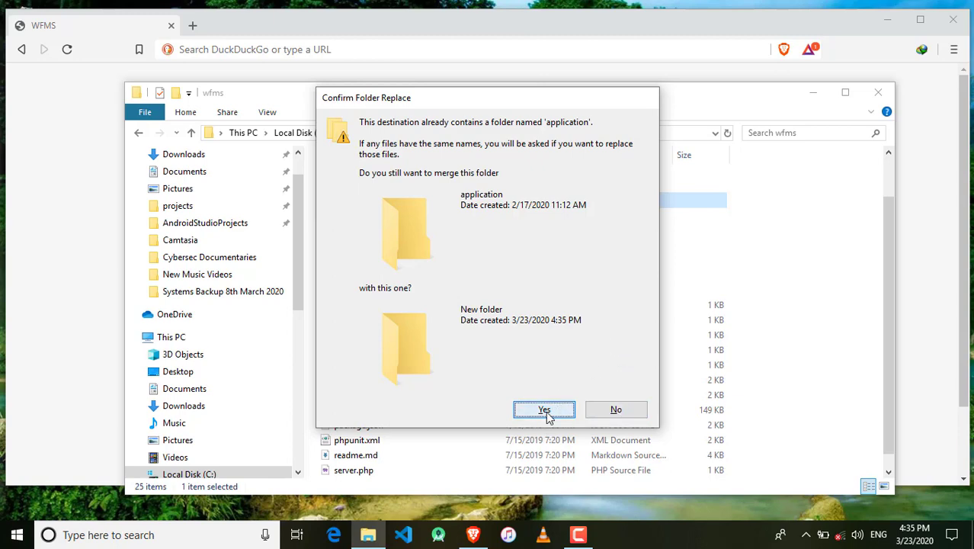
click(544, 409)
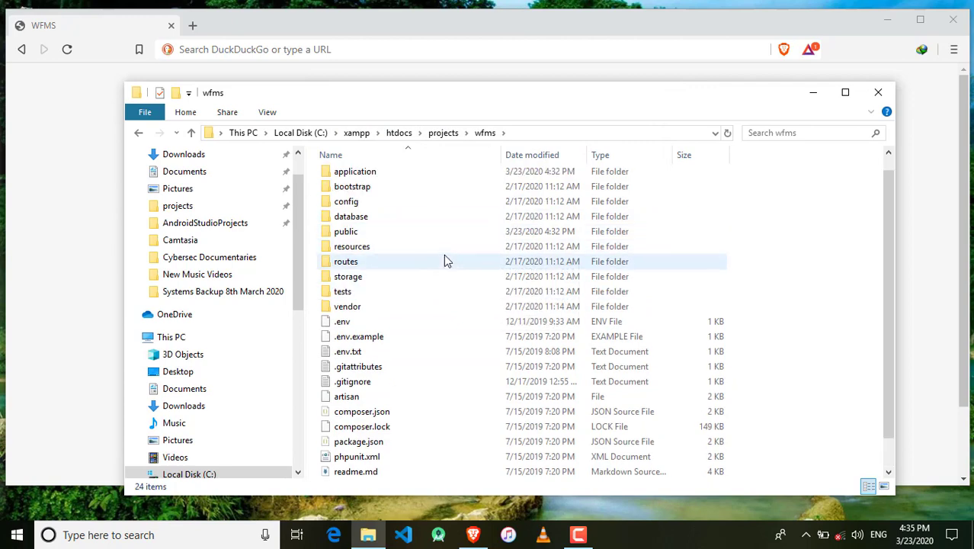
double_click(355, 171)
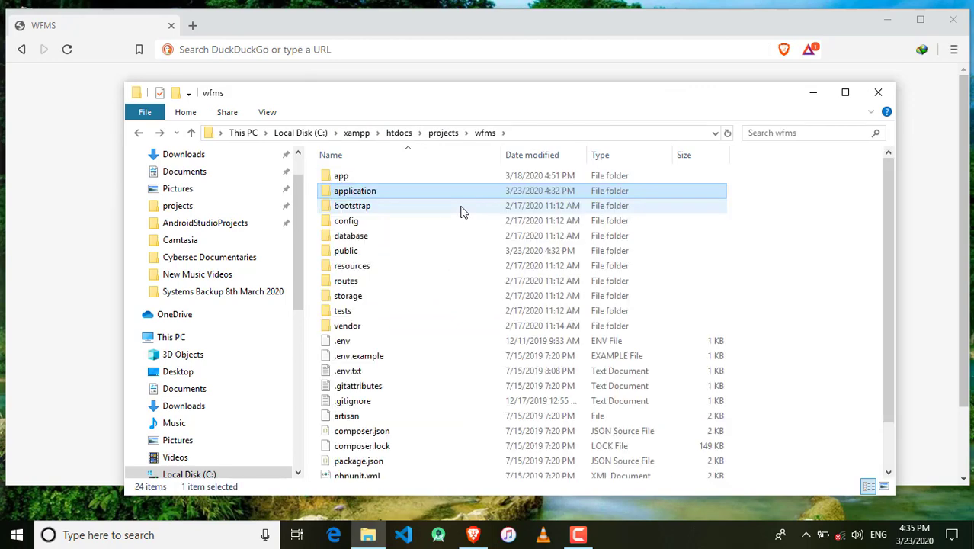
Cut all wfms items except application and public, and paste them into application.
click(346, 220)
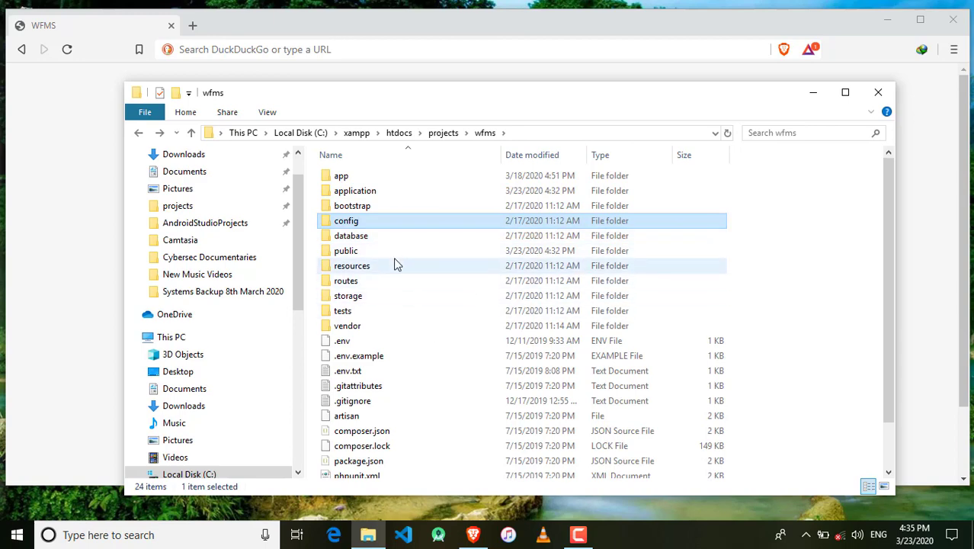
key(ctrl+a)
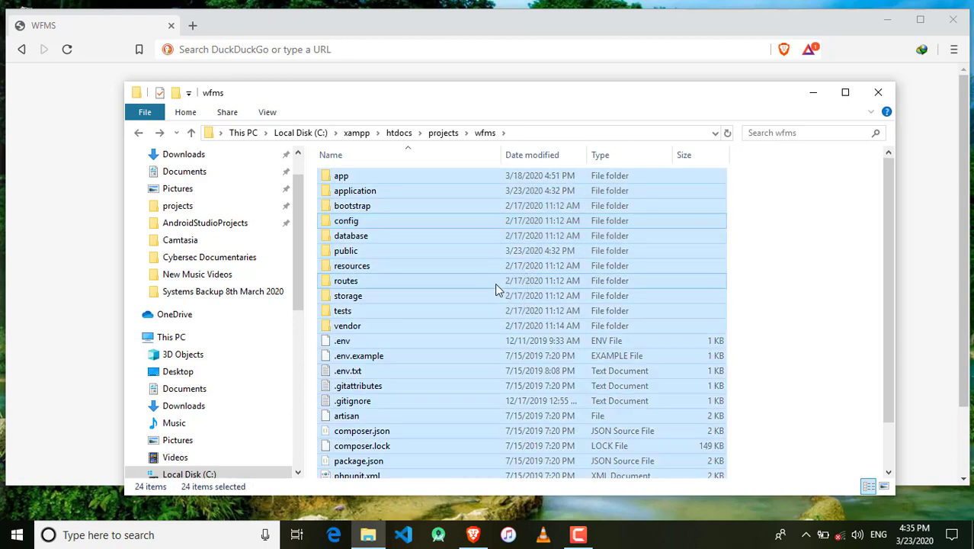
scroll(down, 3)
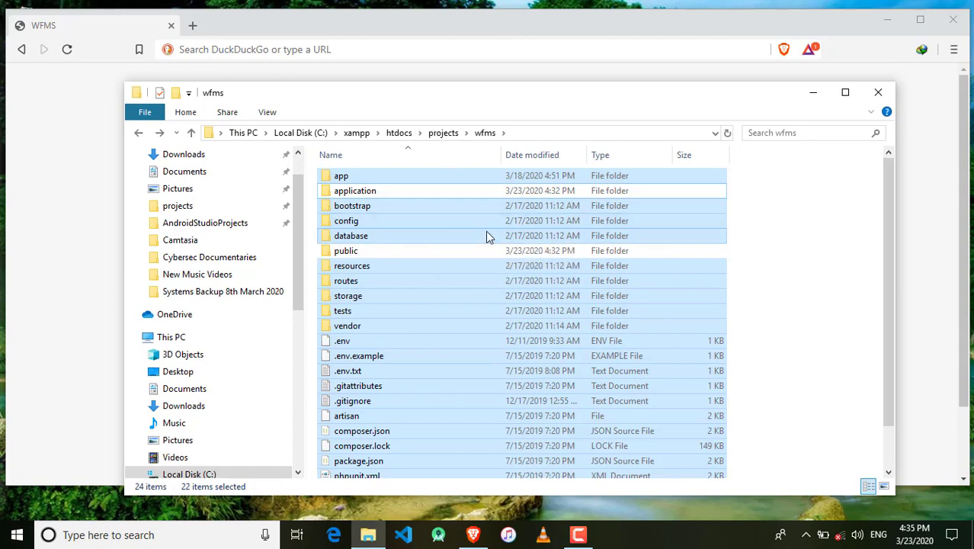
right_click(484, 236)
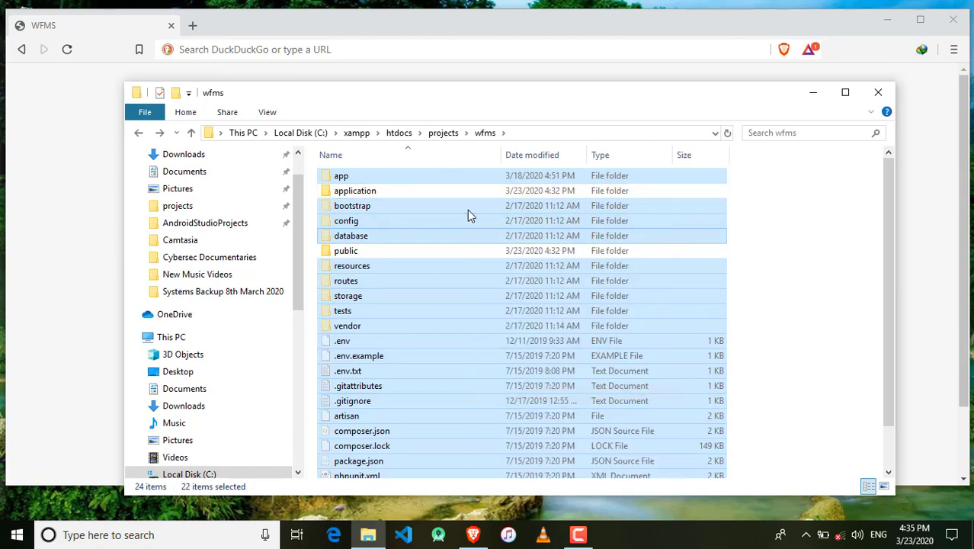
double_click(355, 189)
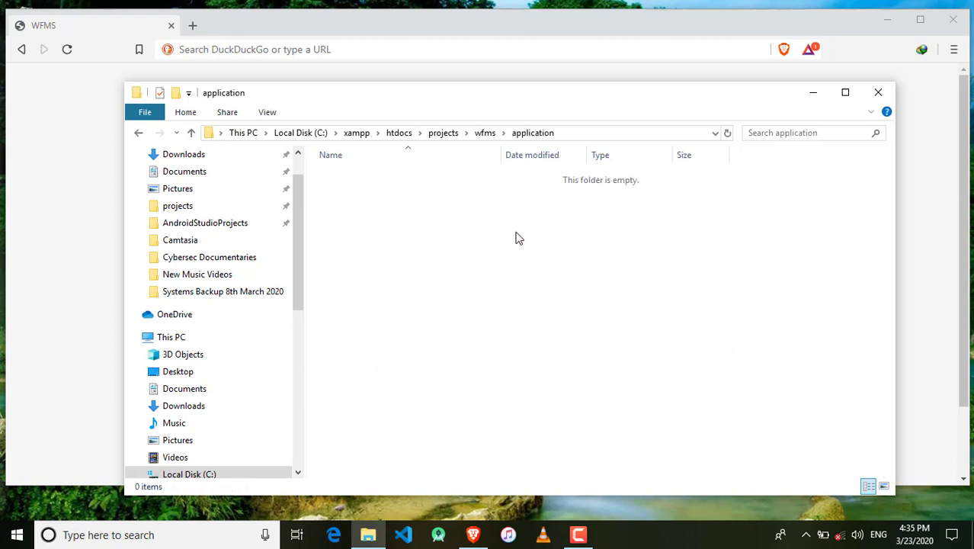
right_click(519, 237)
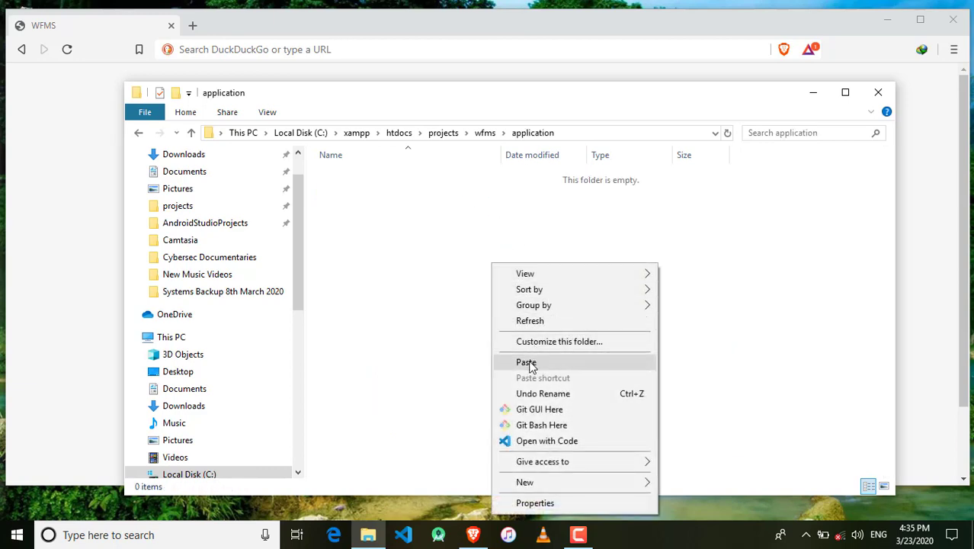
click(526, 361)
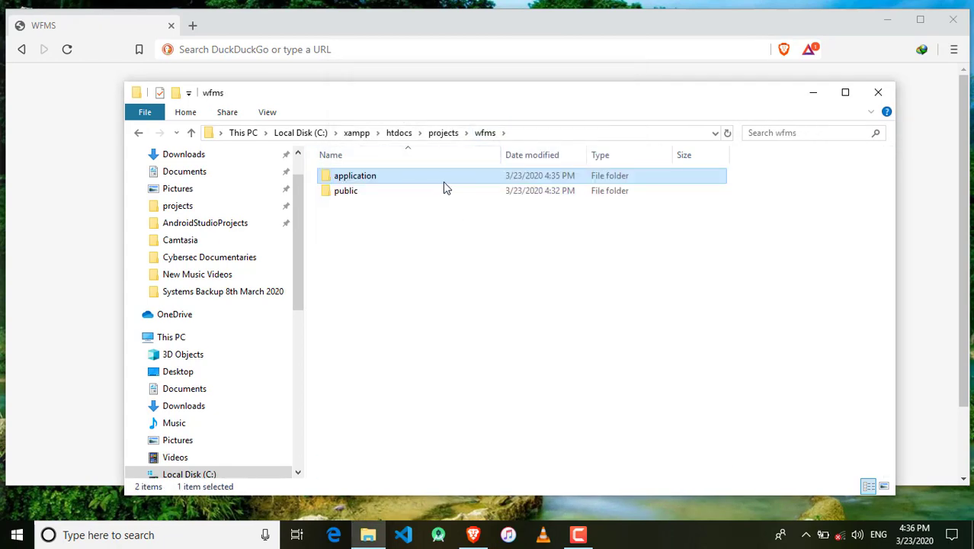
Cut css, js, images, index.php and the rest of public, and paste them into wfms.
double_click(345, 190)
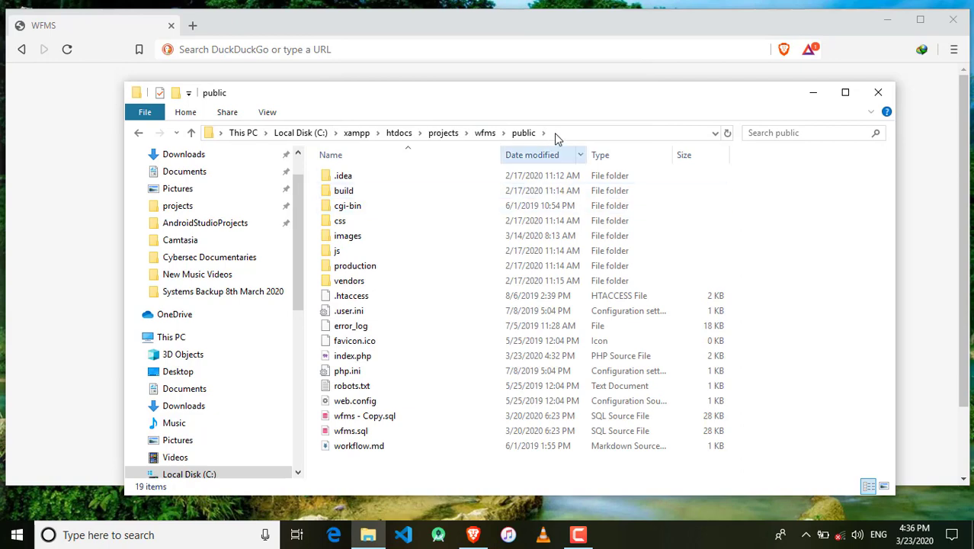
key(ctrl+a)
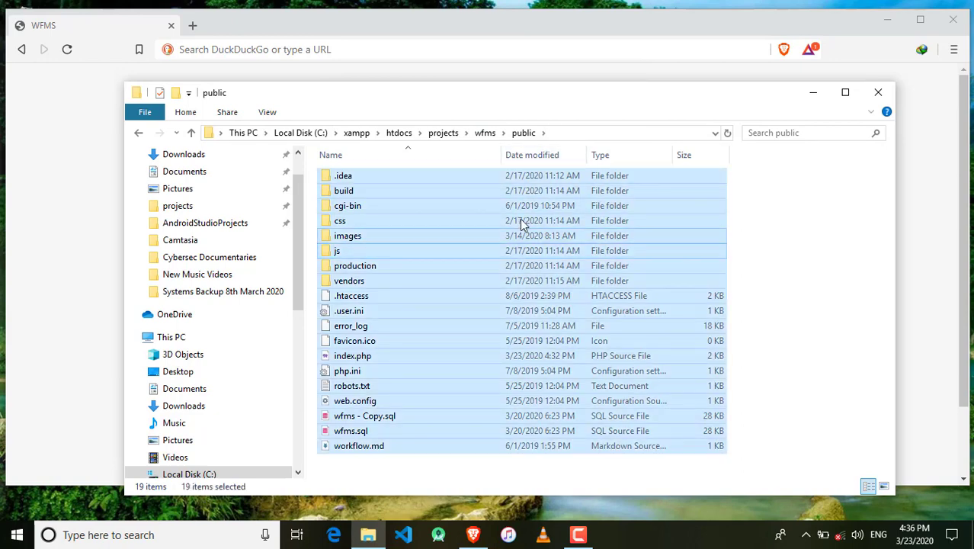
right_click(524, 220)
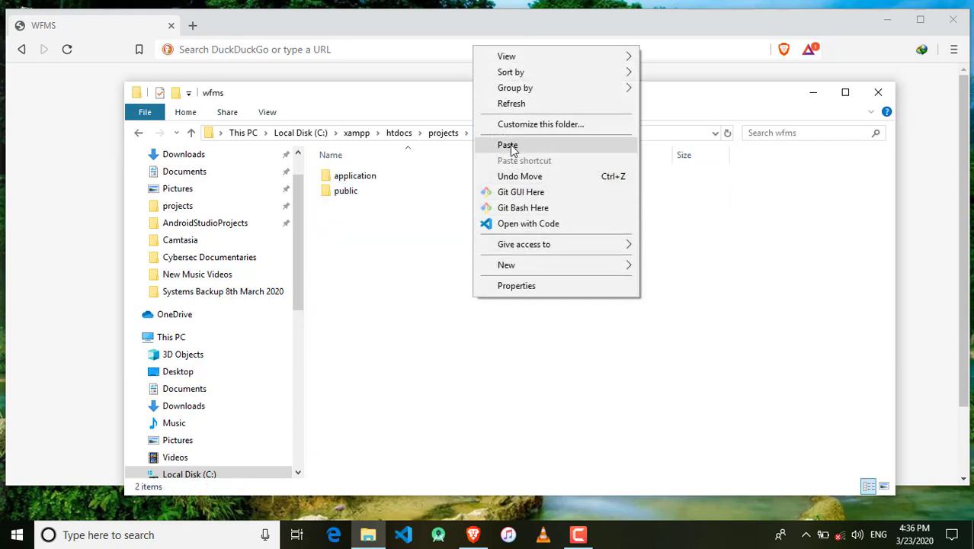
click(508, 144)
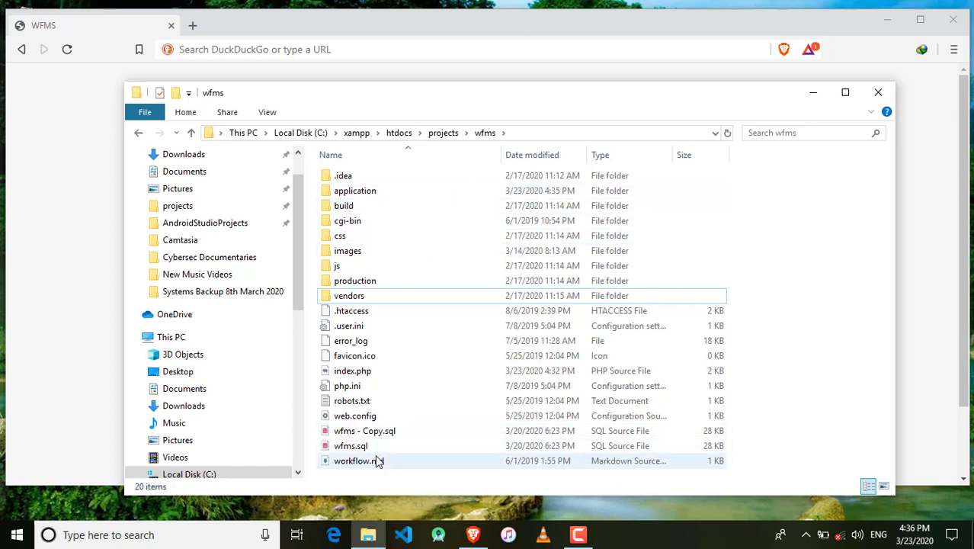
Open wfms\index.php with the 'Open with Code' option.
right_click(352, 371)
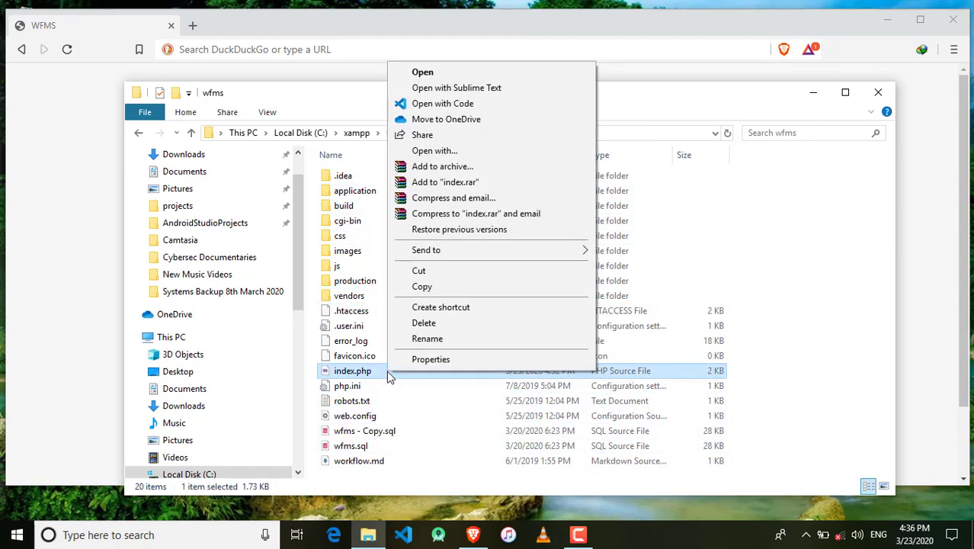
mouse_move(495, 103)
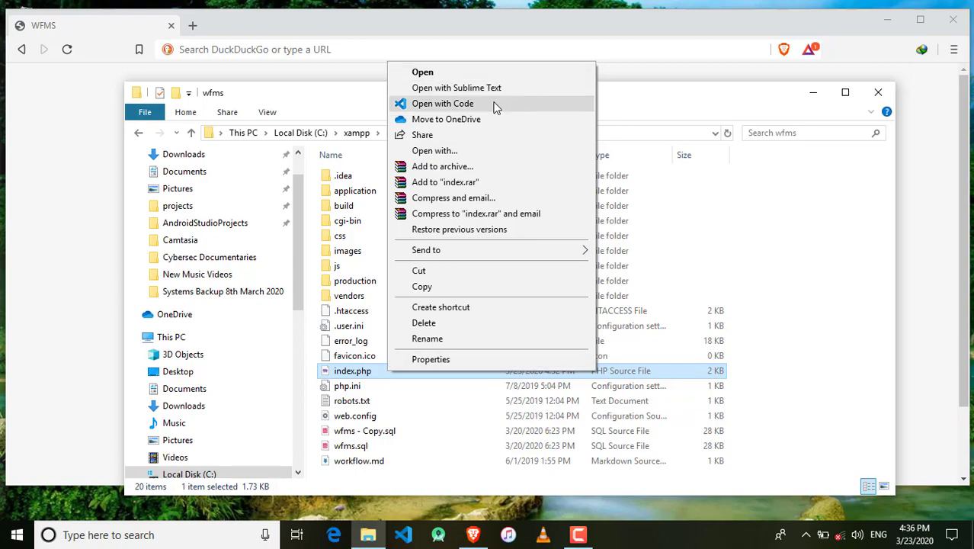
click(442, 103)
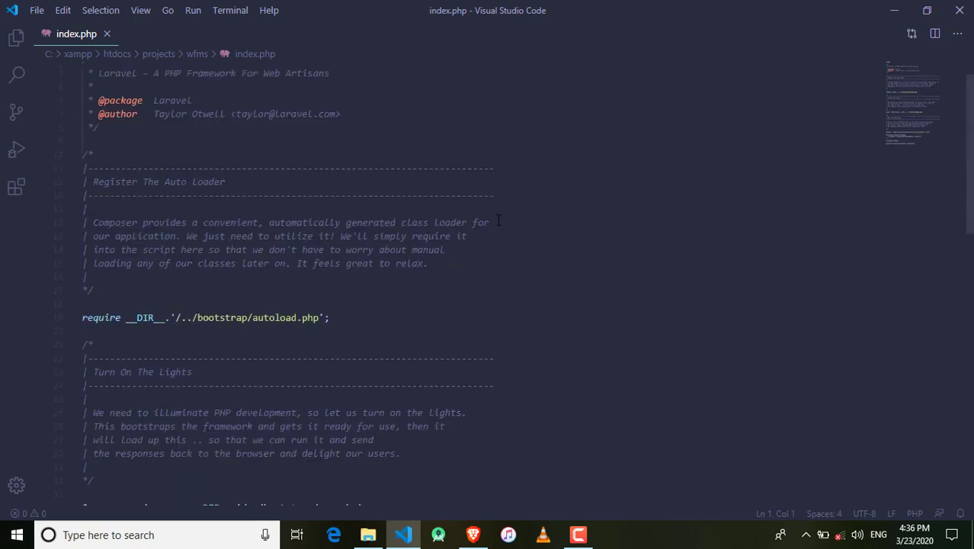
Change both '/..' require prefixes in index.php to '/application' and save the file.
scroll(down, 3)
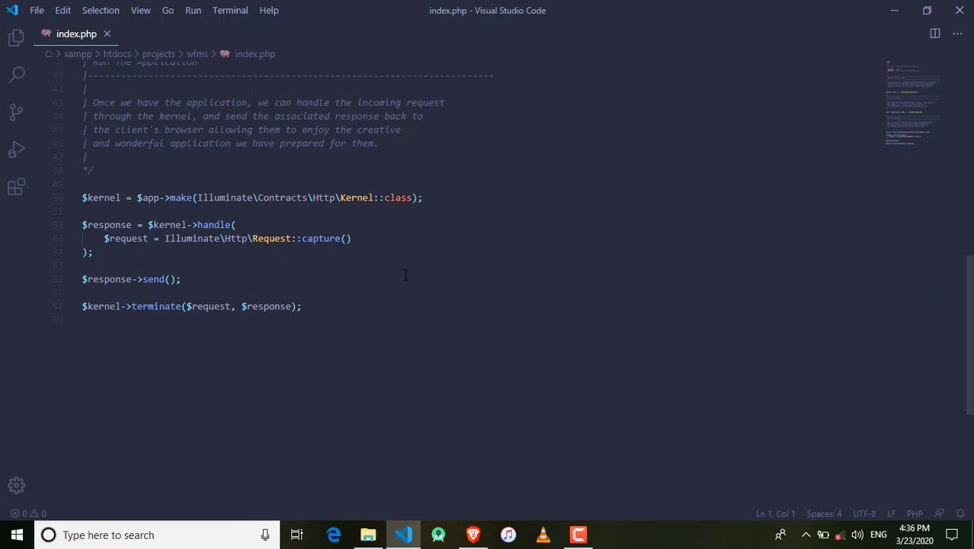
scroll(up, 3)
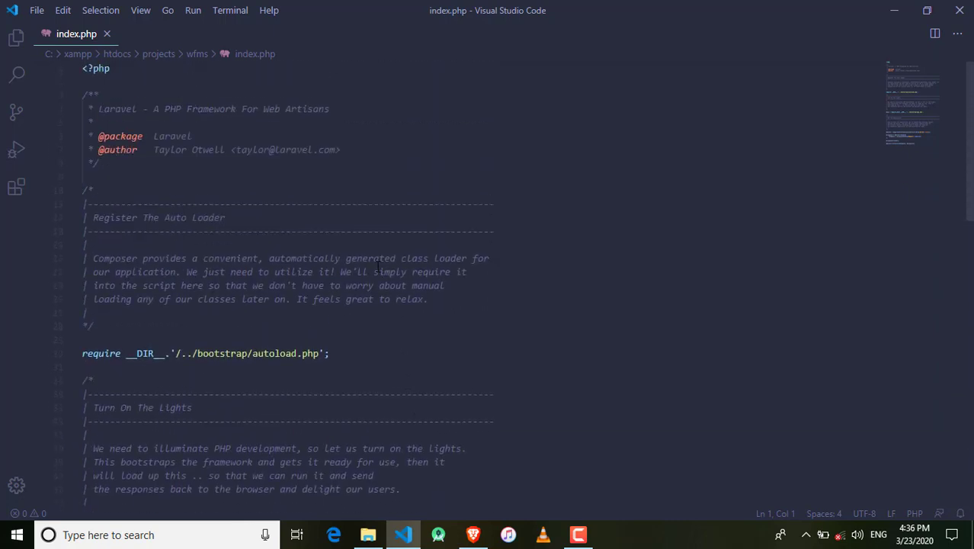
scroll(down, 3)
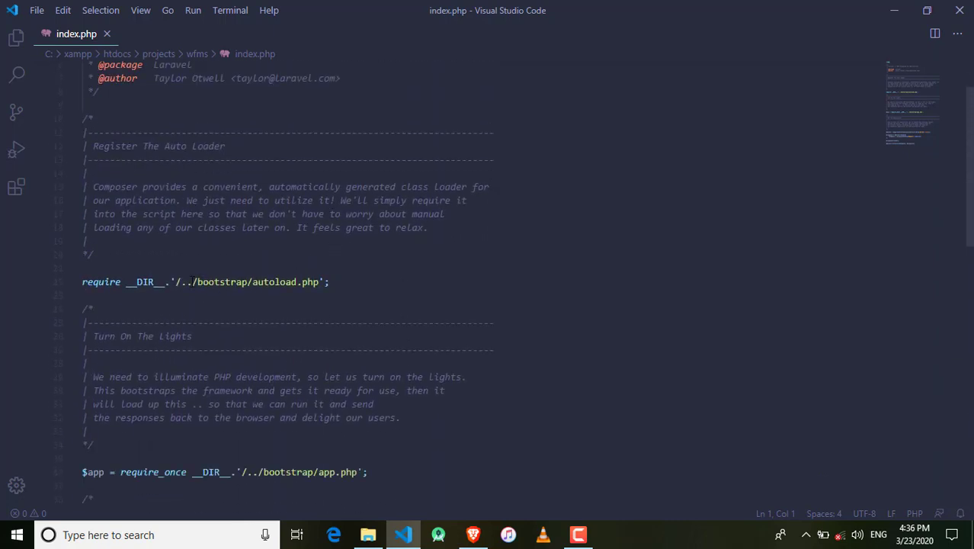
click(180, 281)
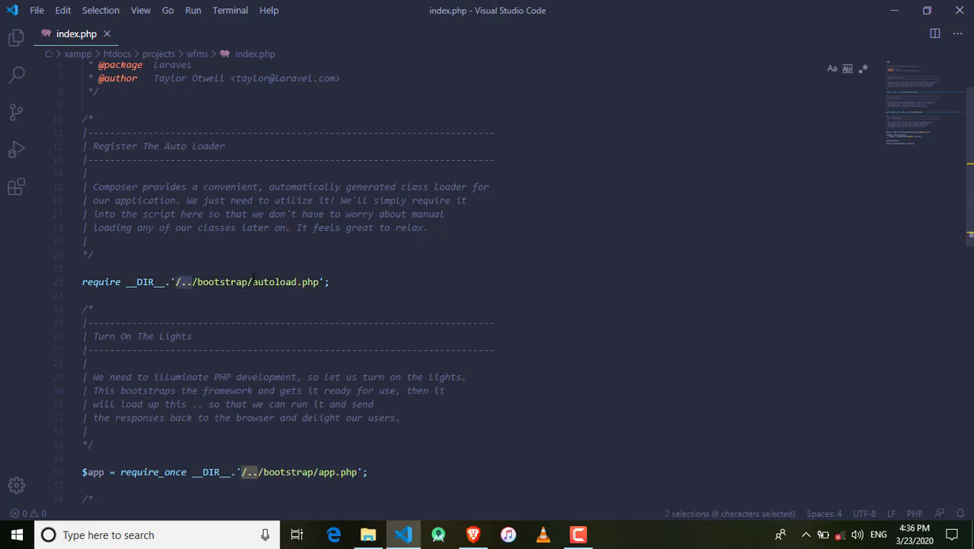
text(/)
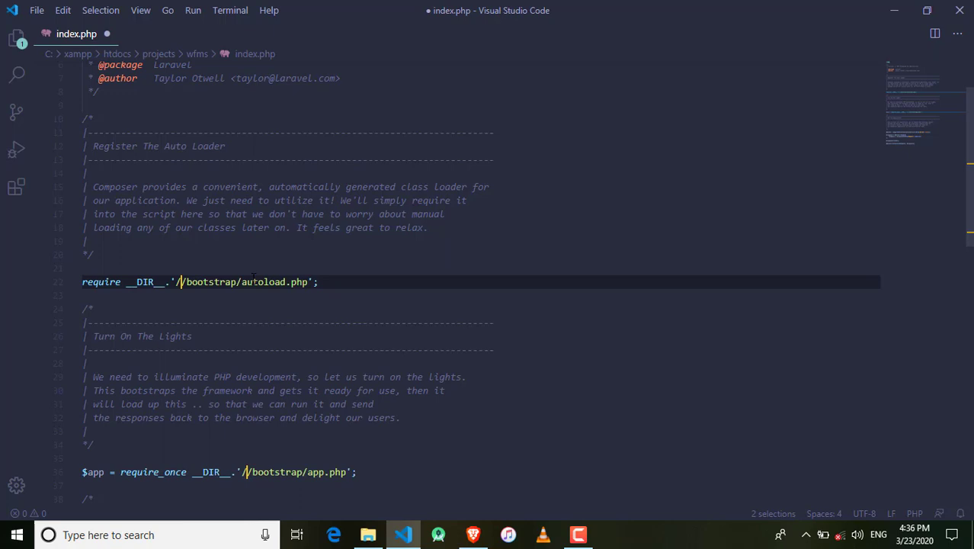
text(application)
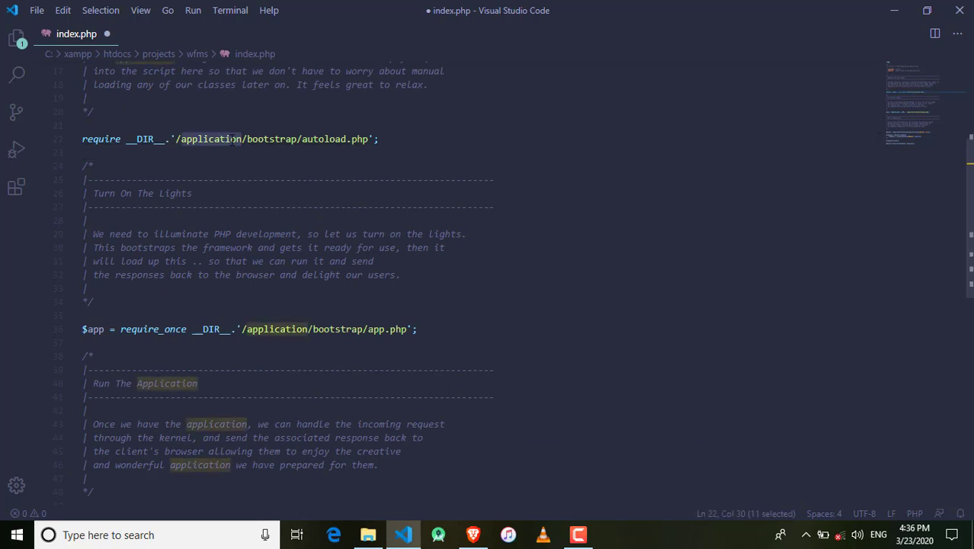
key(ctrl+s)
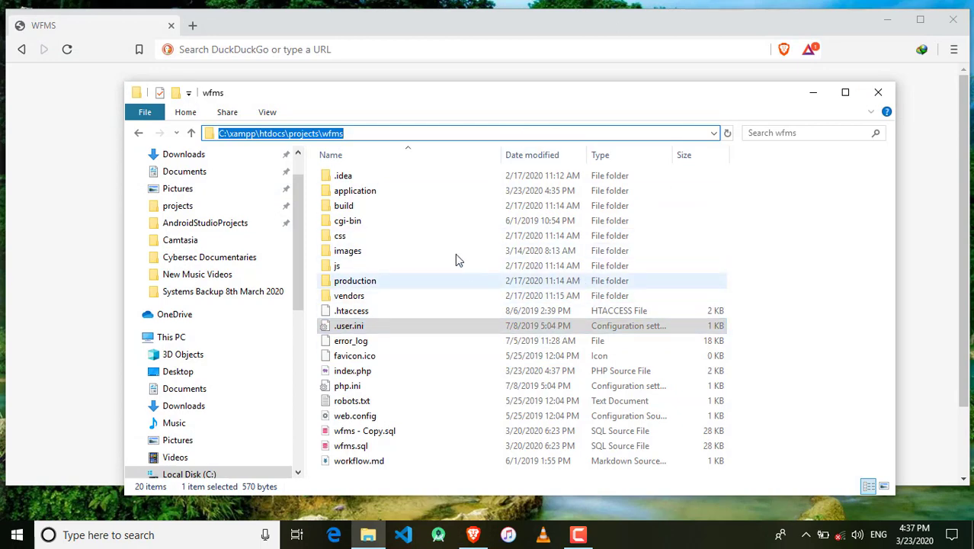
mouse_move(497, 301)
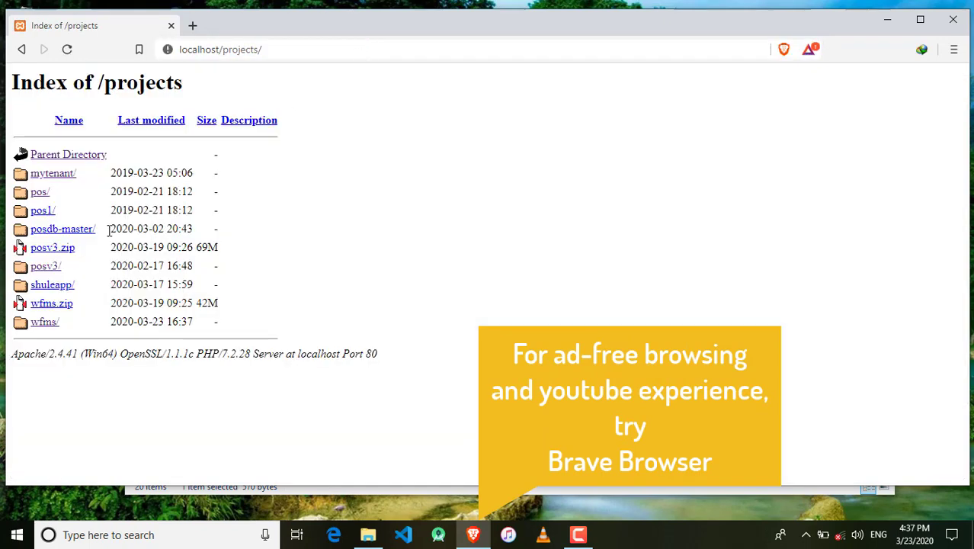
mouse_move(44, 321)
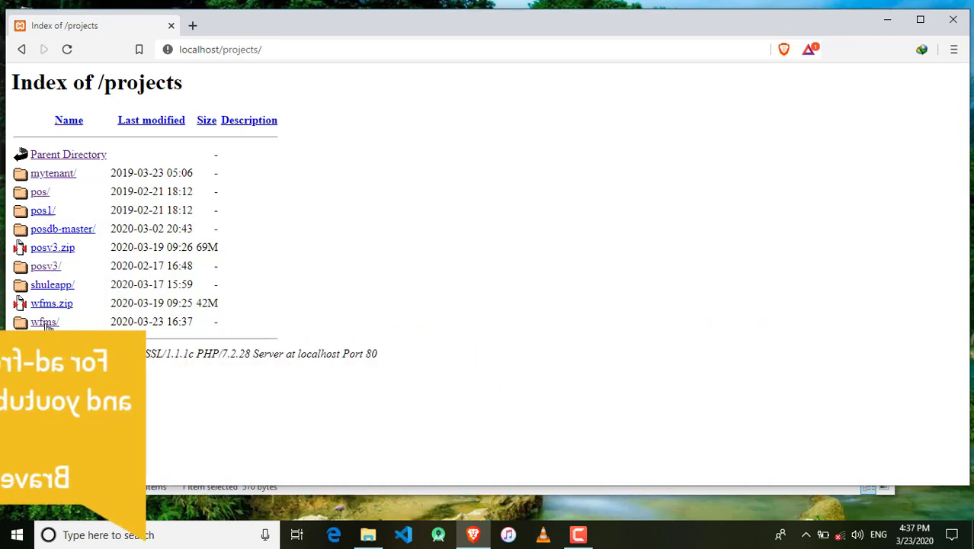
mouse_move(44, 321)
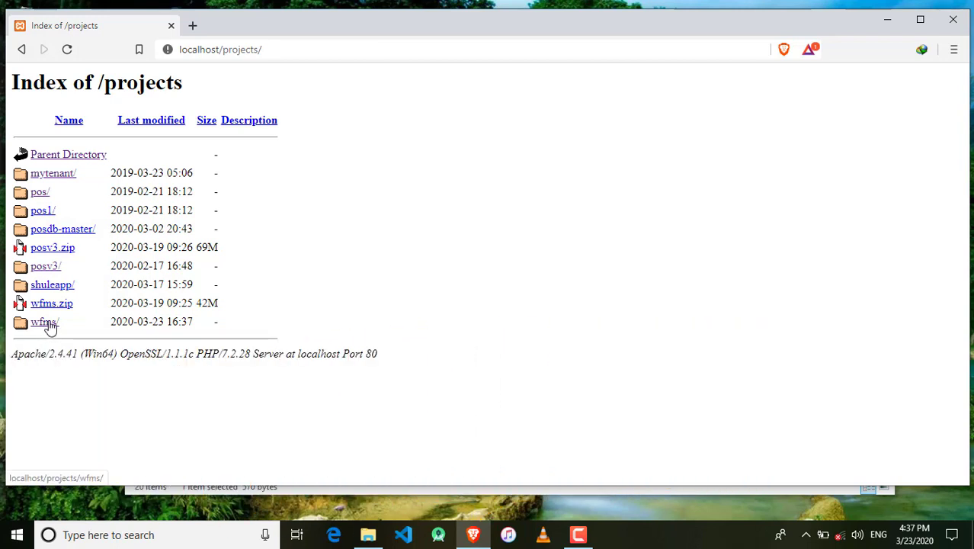
Follow the wfms/ link to reach the WFMS Login Form and focus the email field.
click(43, 321)
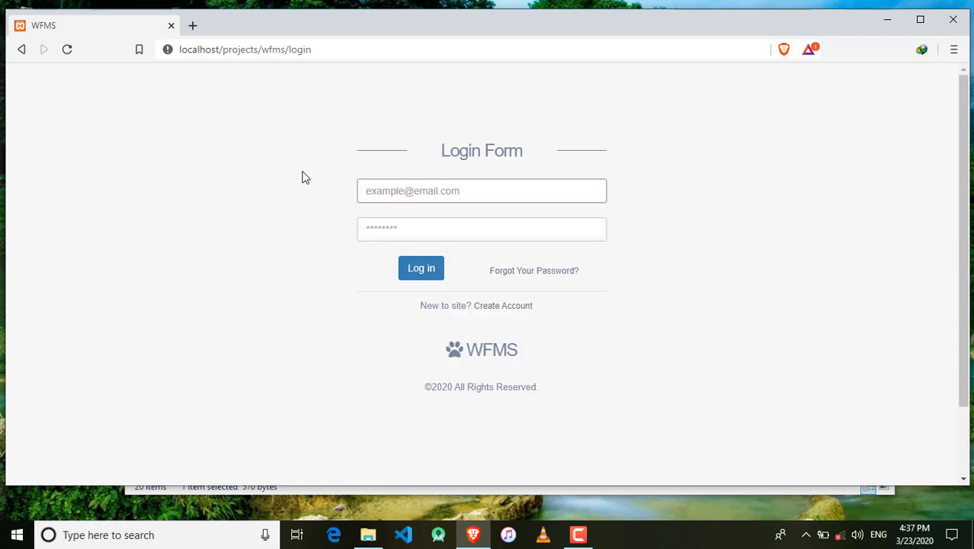
click(481, 190)
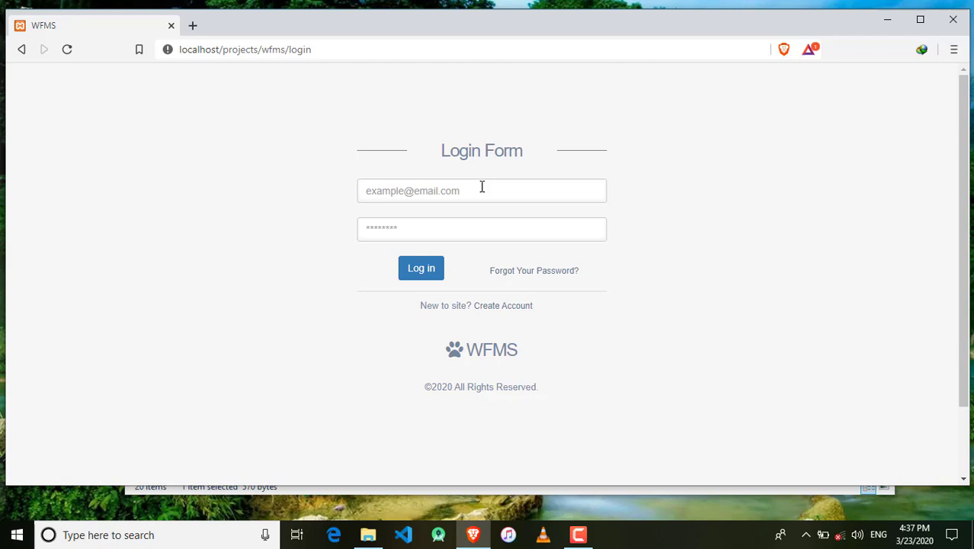
mouse_move(357, 365)
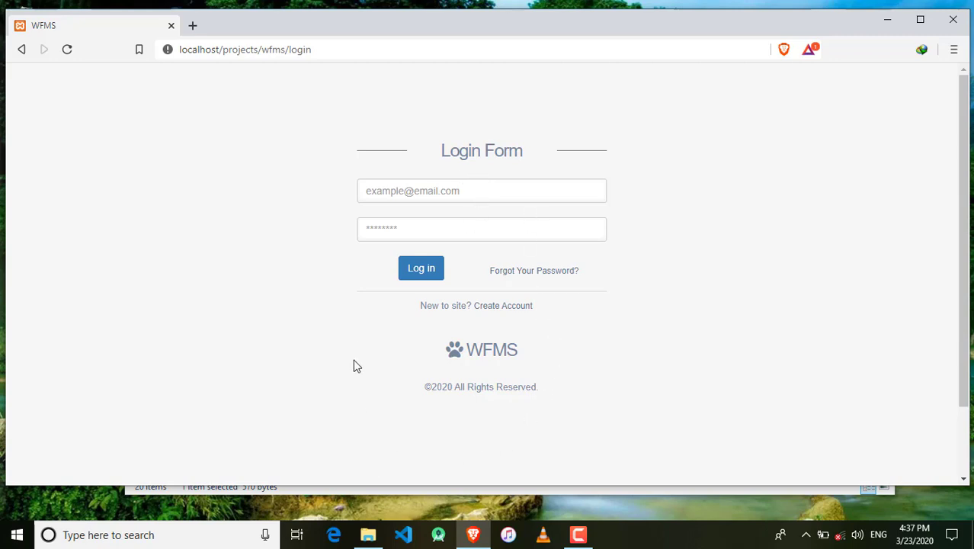
mouse_move(501, 177)
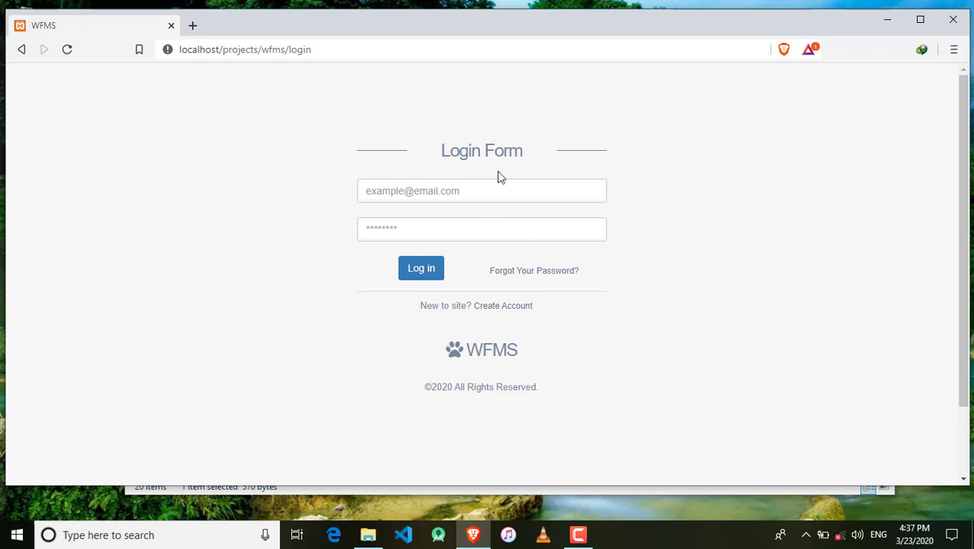
mouse_move(417, 72)
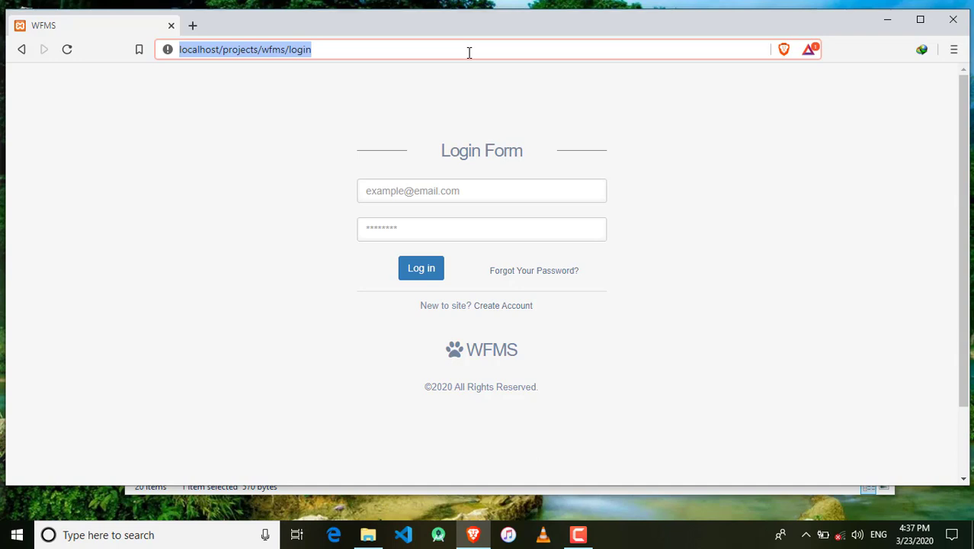
mouse_move(553, 367)
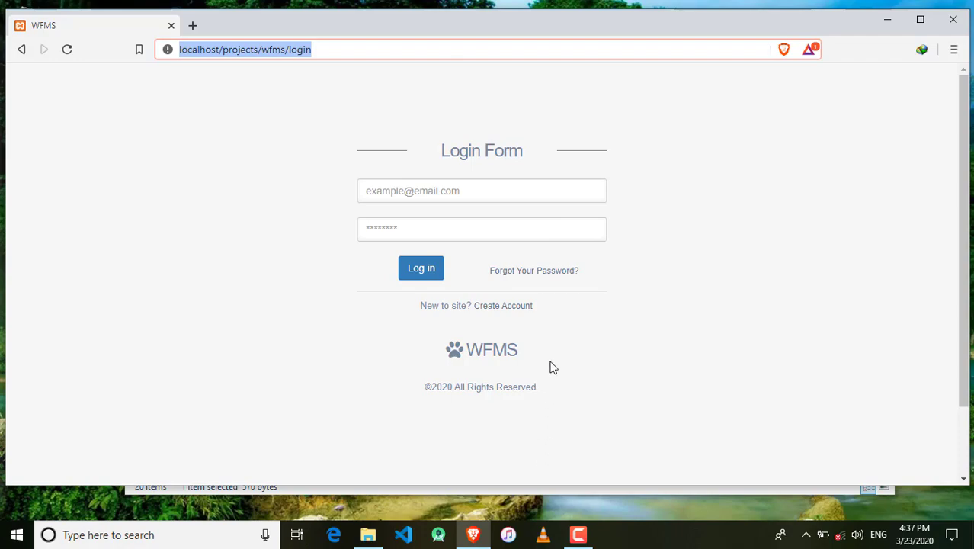